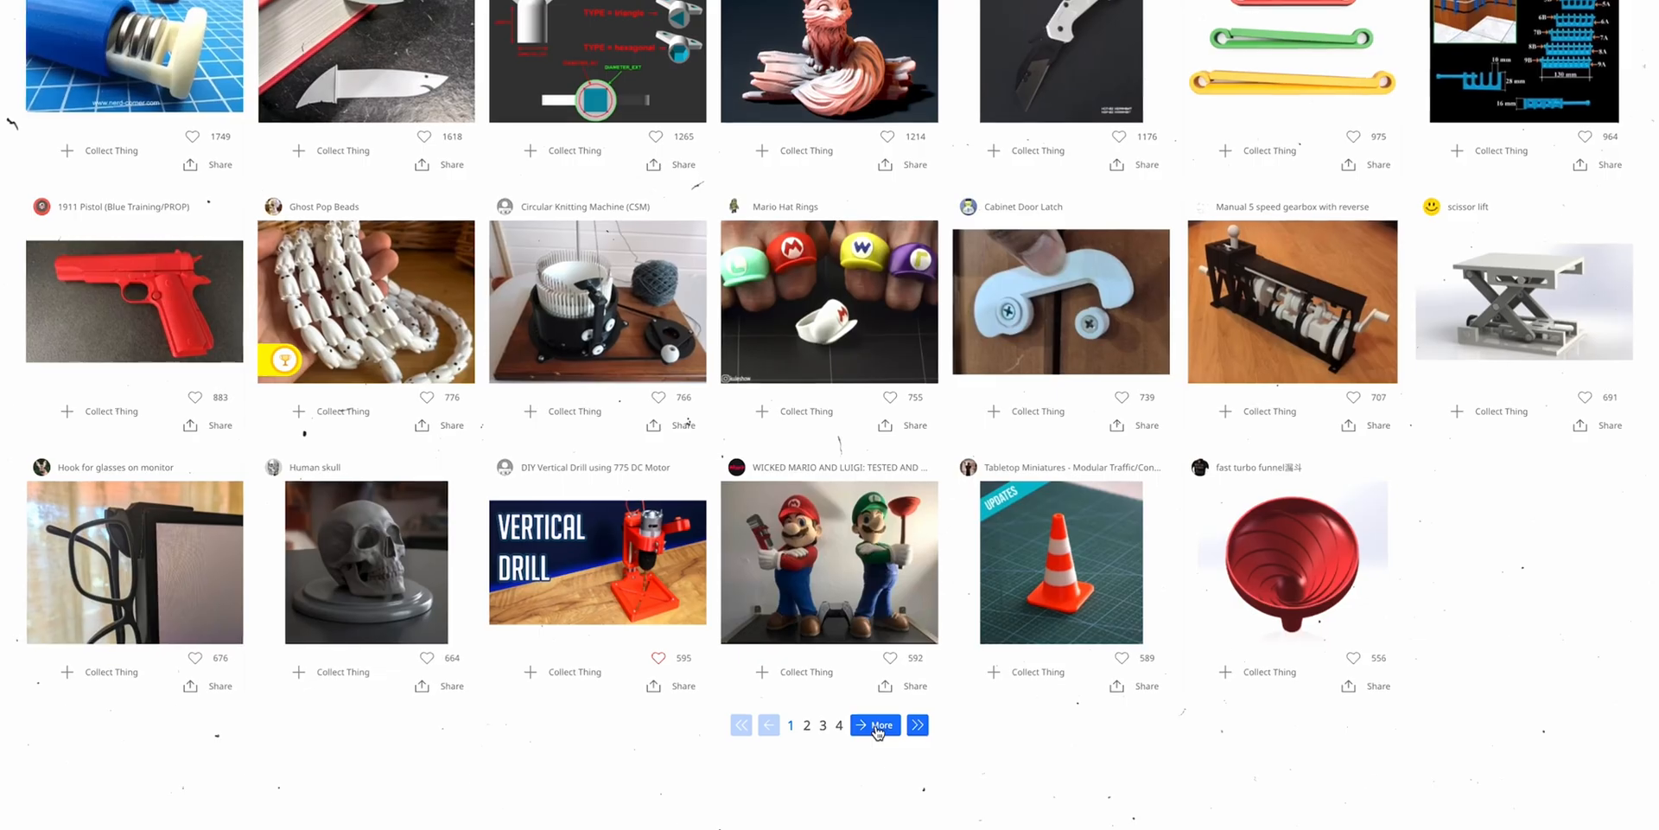
- Load the next page of Thingiverse models and scroll through the new results
left_click(876, 725)
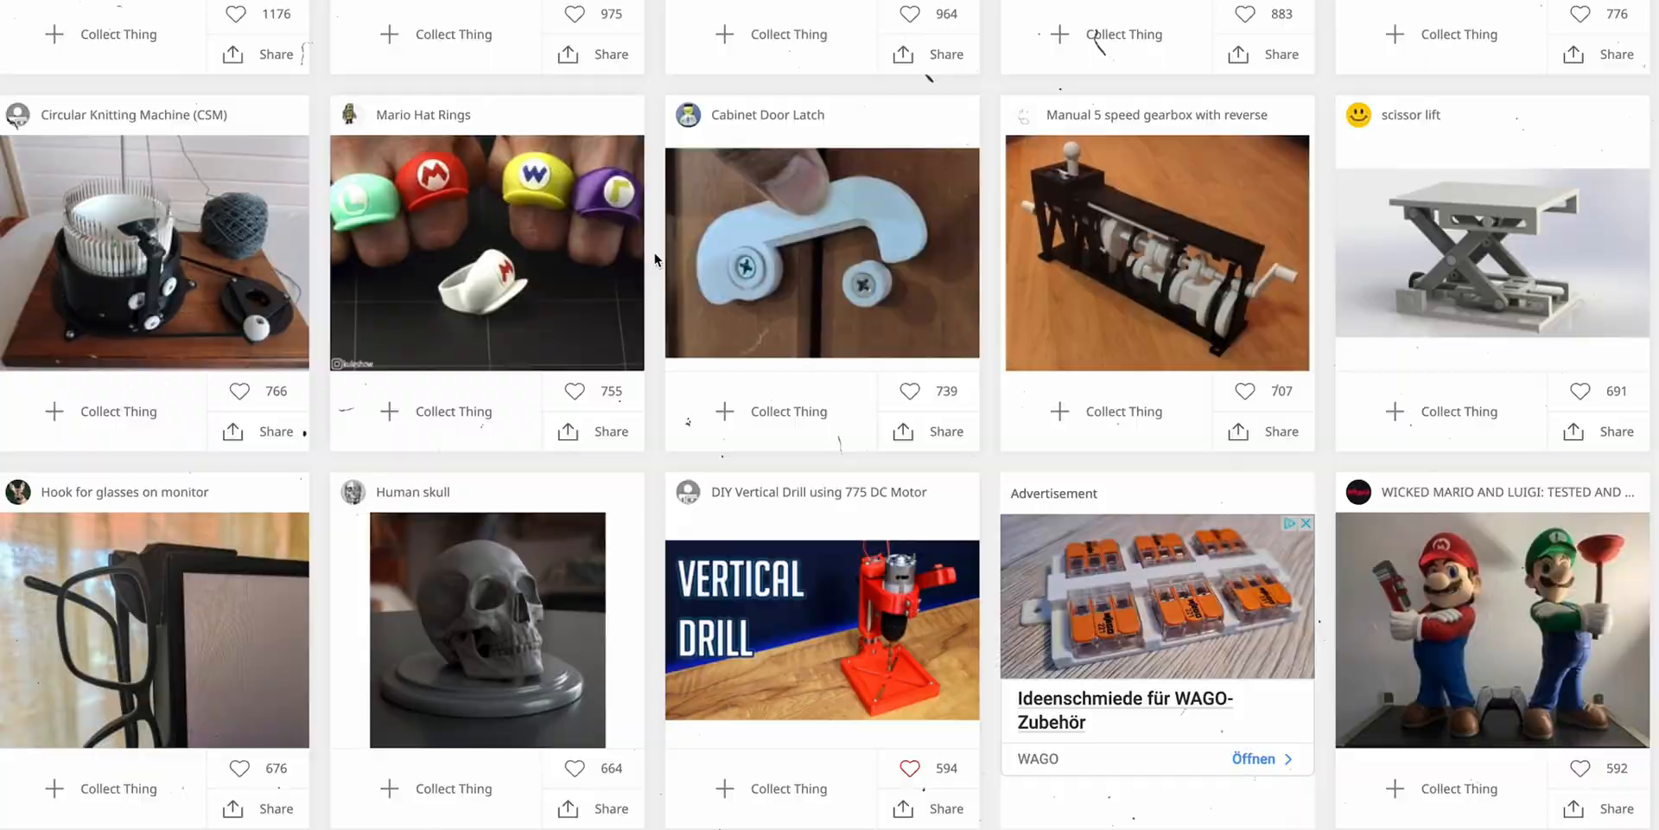
scroll("down", 3)
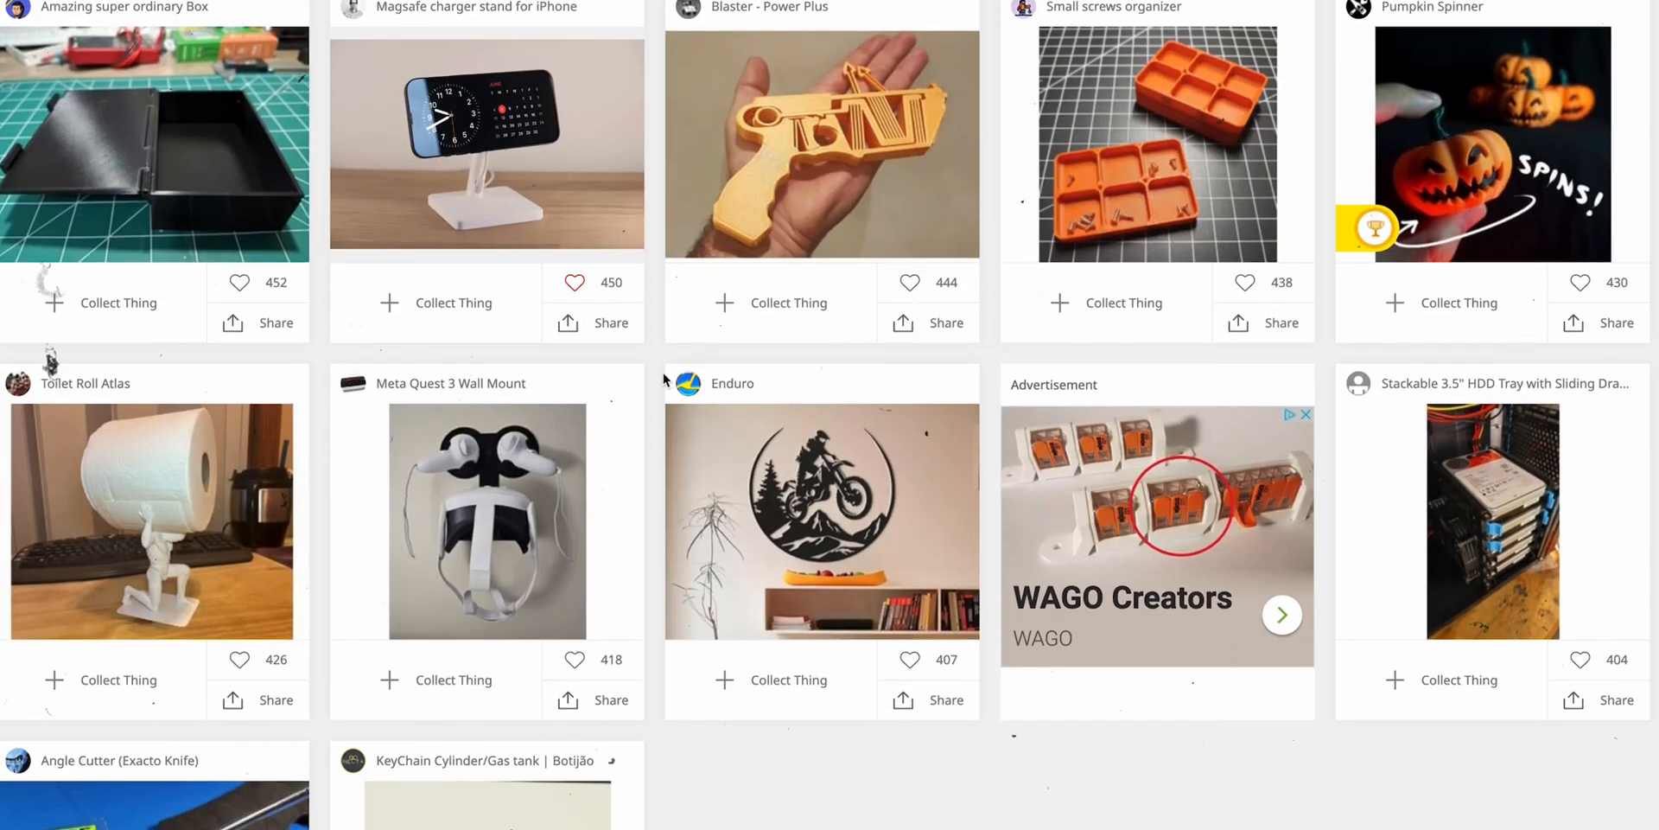
scroll("down", 3)
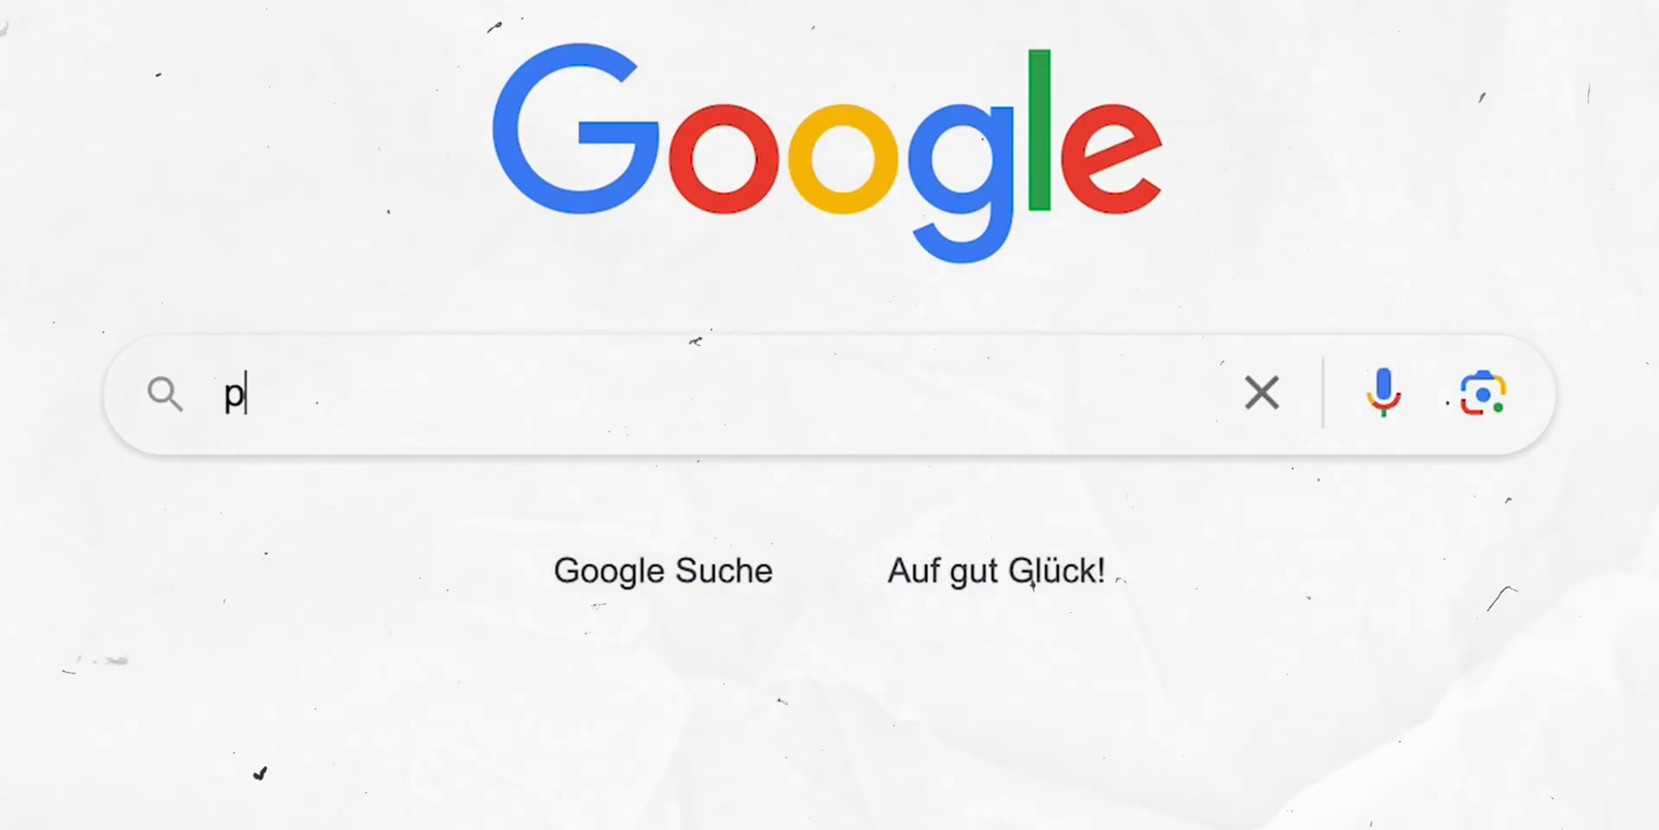
- Type 'phone holder' into the Google search box
type("hone holde")
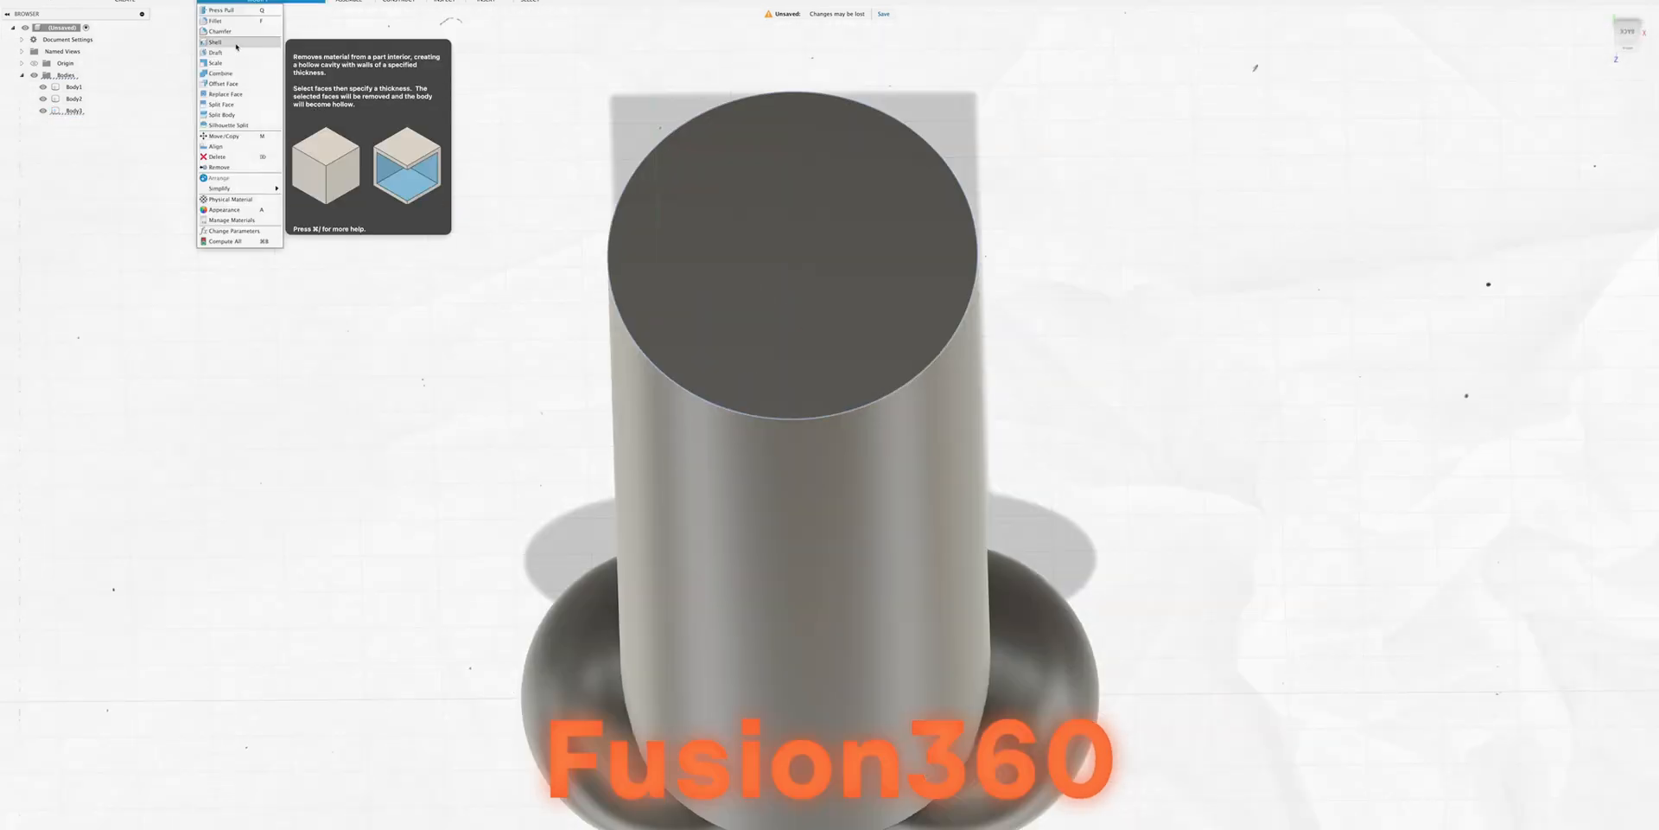
- Choose Shell from the Modify menu to hollow the tall cylinder
left_click(216, 20)
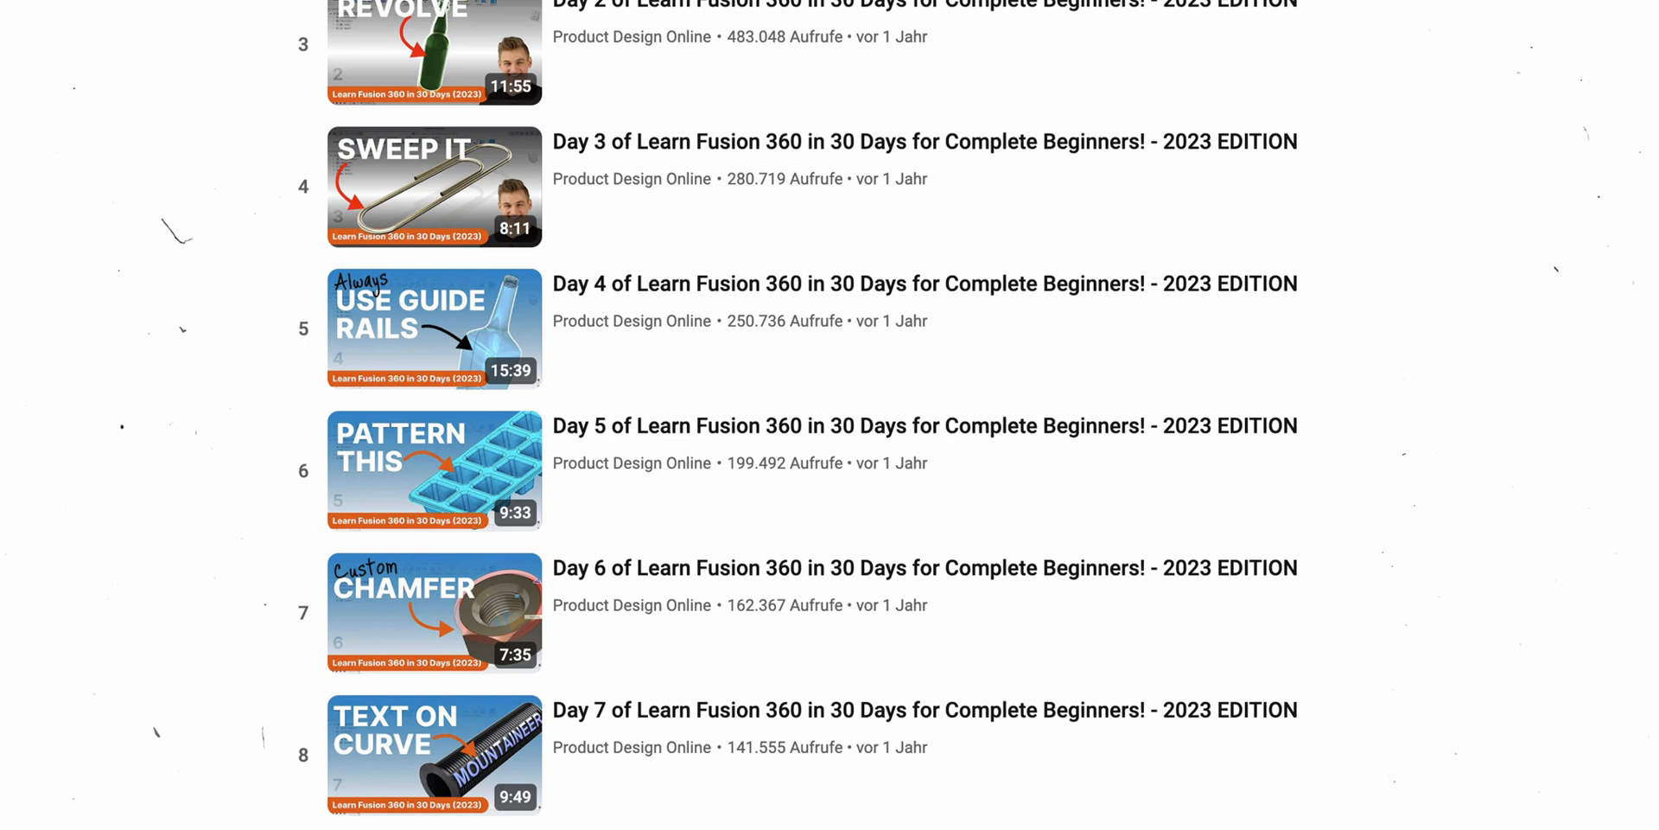
- Scroll the 30-day Fusion 360 playlist to show the Day 4 through Day 8 lessons
scroll("down", 3)
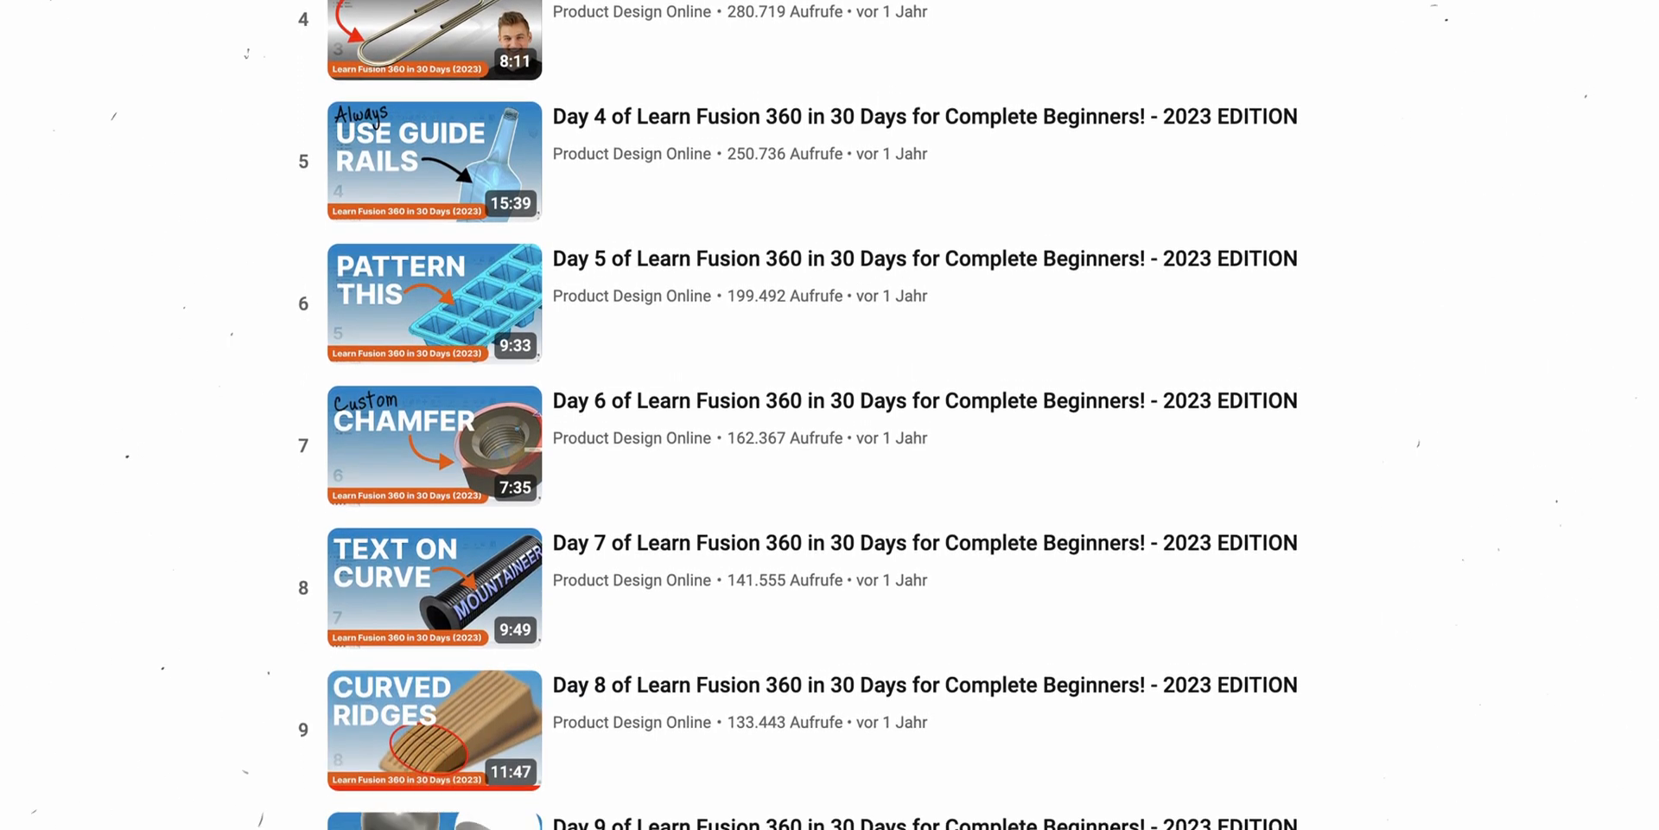